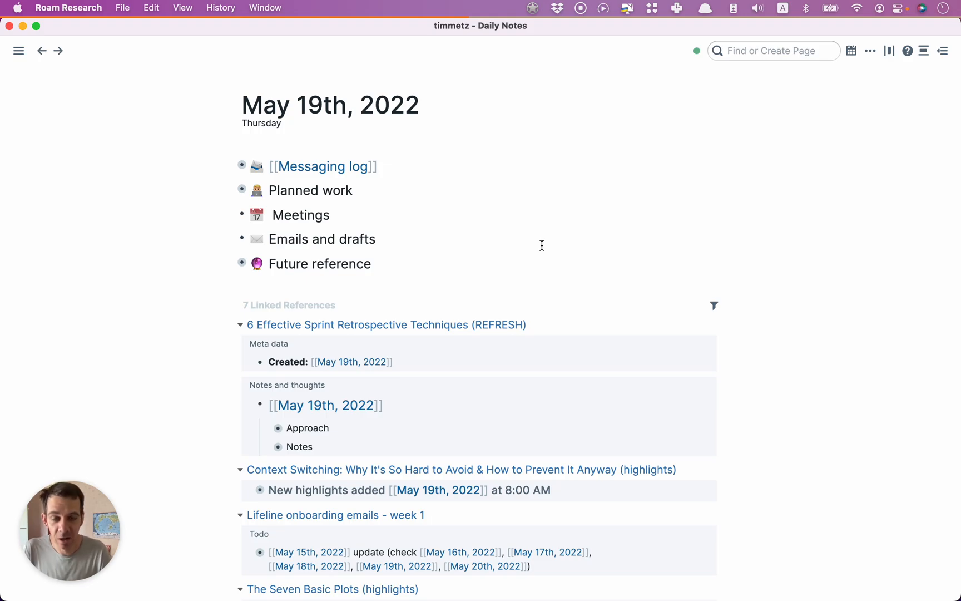
mouse_move(458, 129)
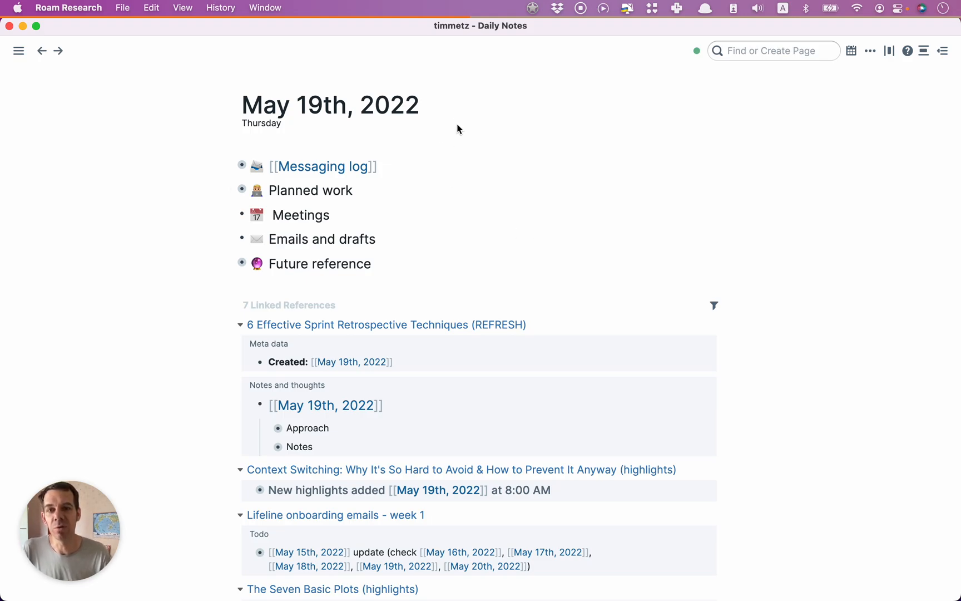
mouse_move(418, 134)
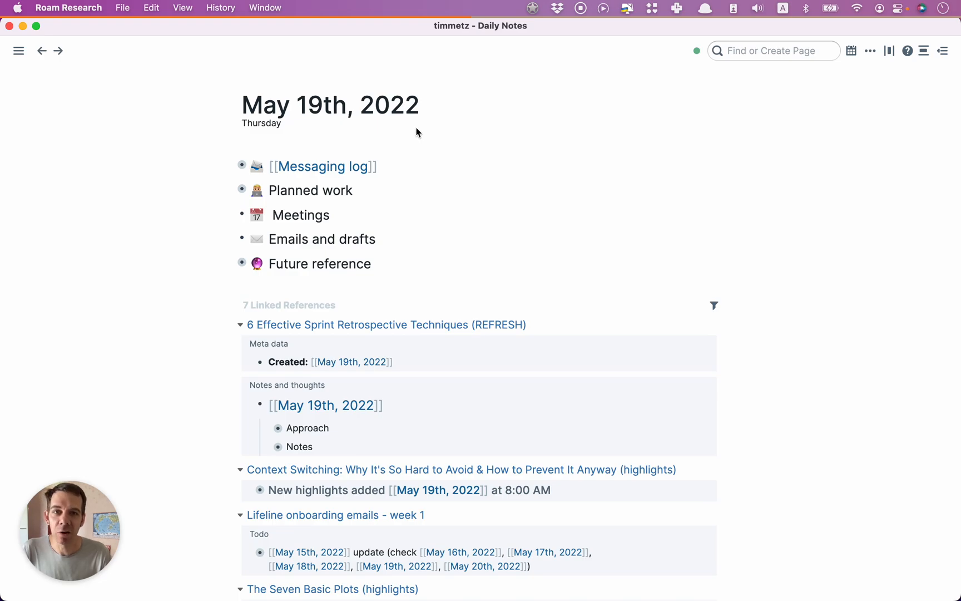
mouse_move(464, 156)
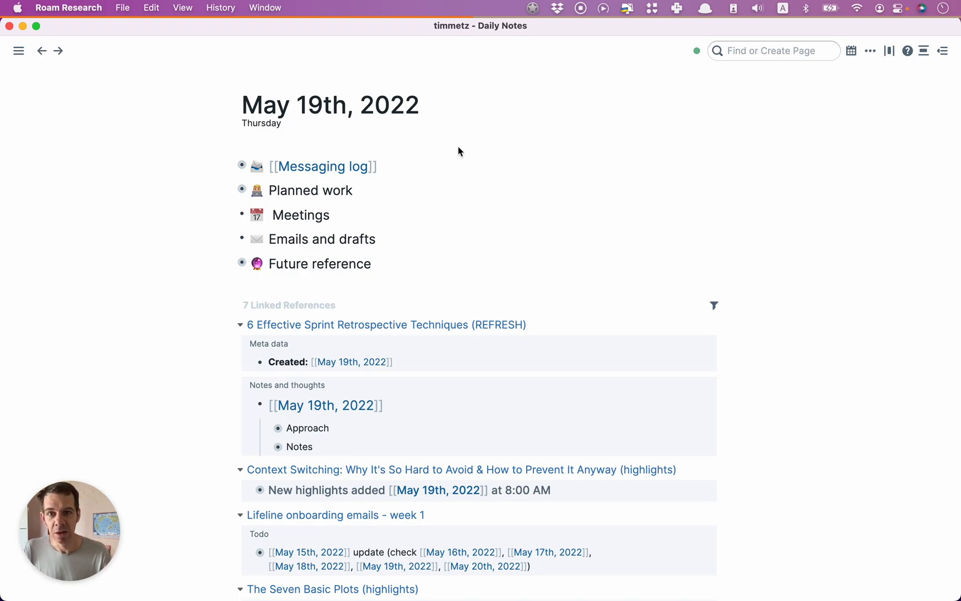
mouse_move(746, 70)
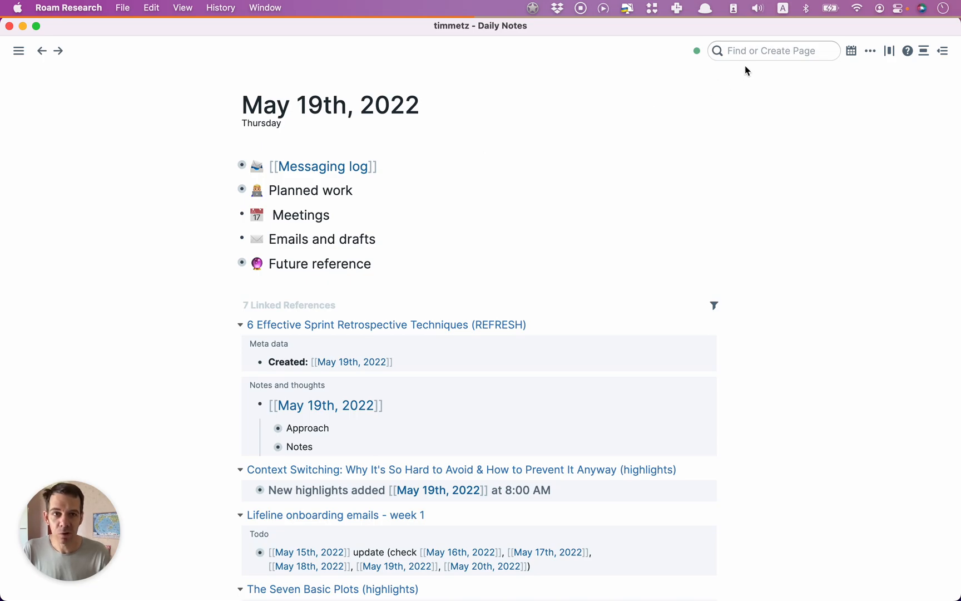
Search the graph for "refor" to list the matching Reforge pages
click(772, 50)
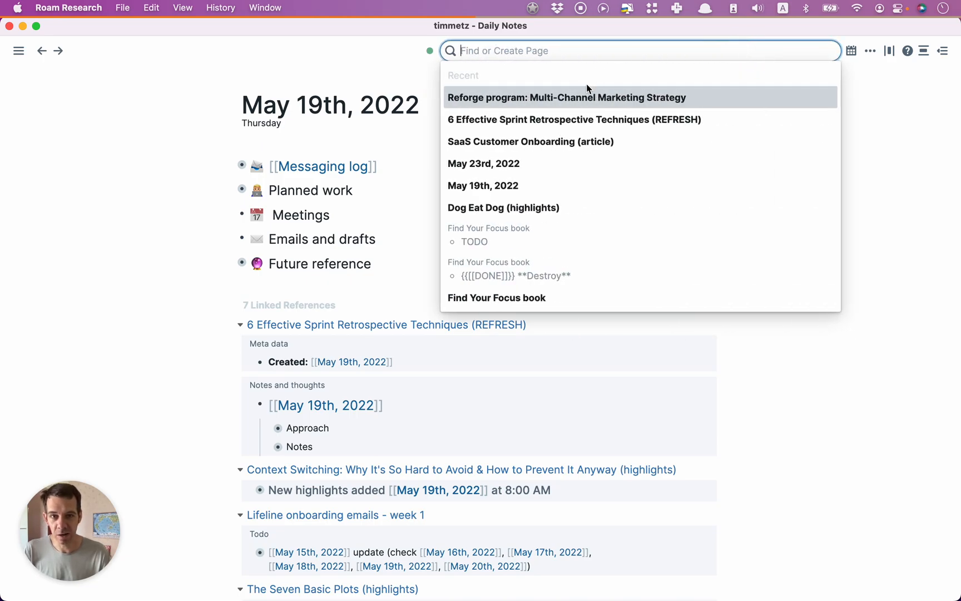
text(reforge)
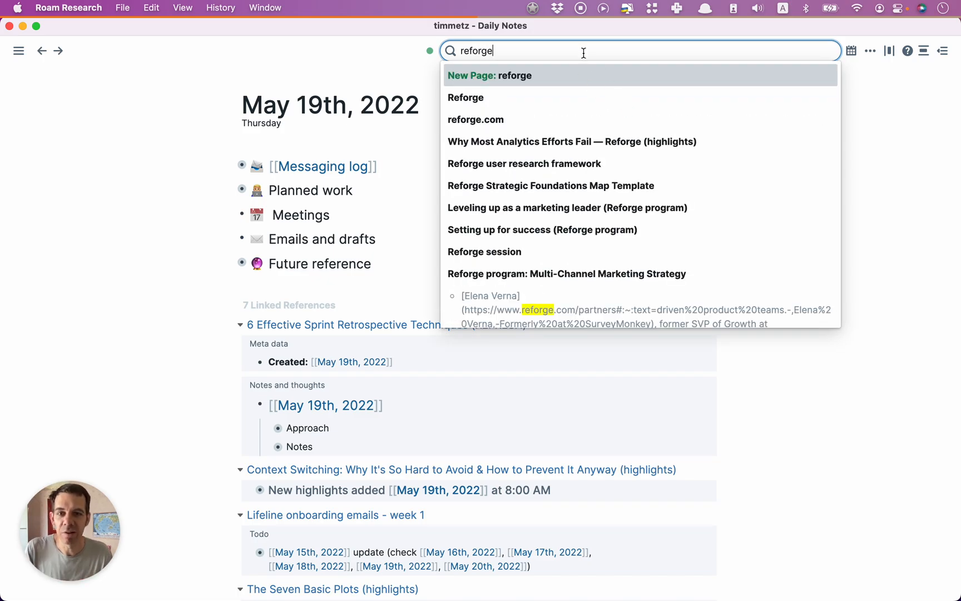
mouse_move(524, 84)
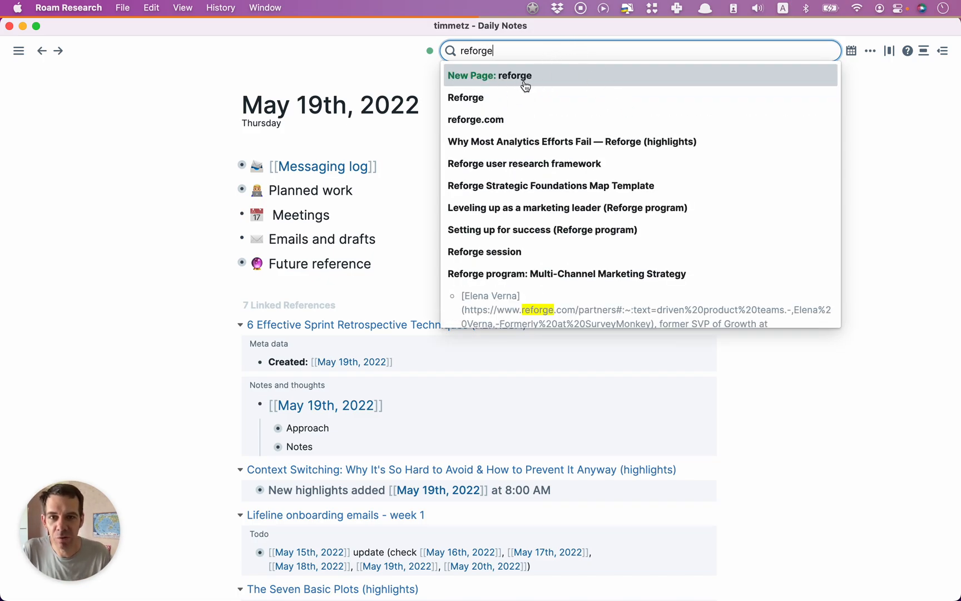
mouse_move(500, 231)
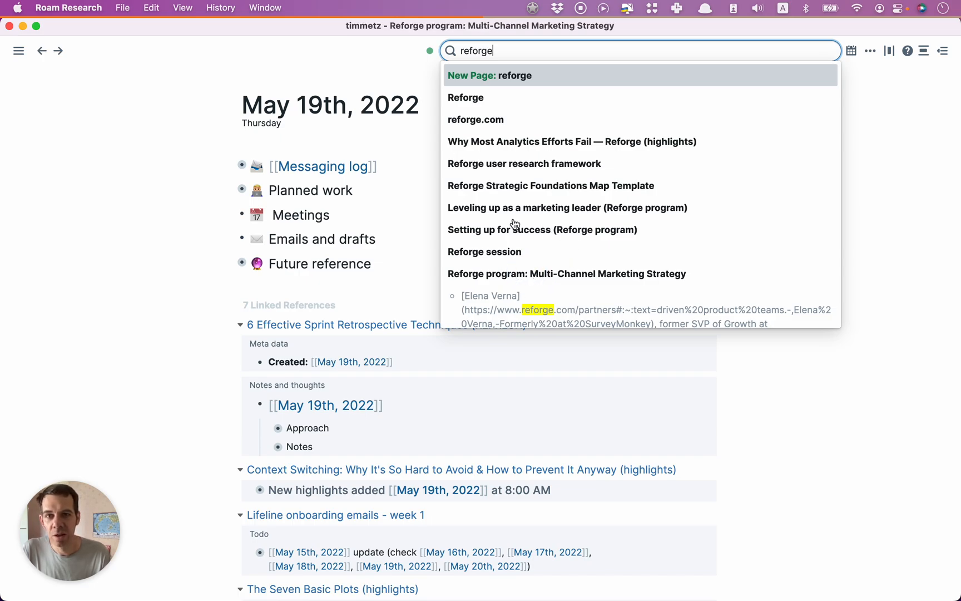
Open the Reforge program: Multi-Channel Marketing Strategy page and expand Program raw notes into its sections
click(566, 273)
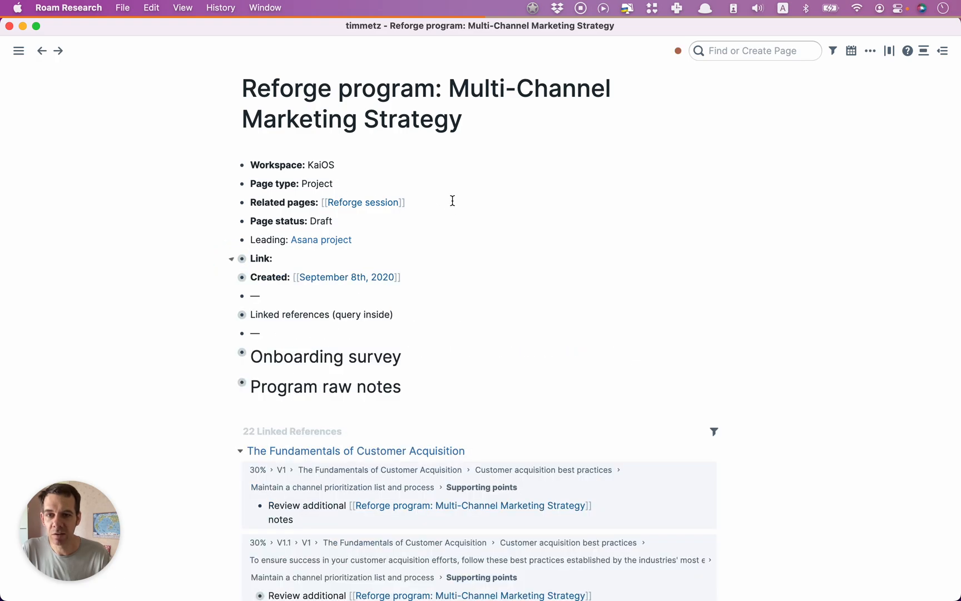
scroll(down, 3)
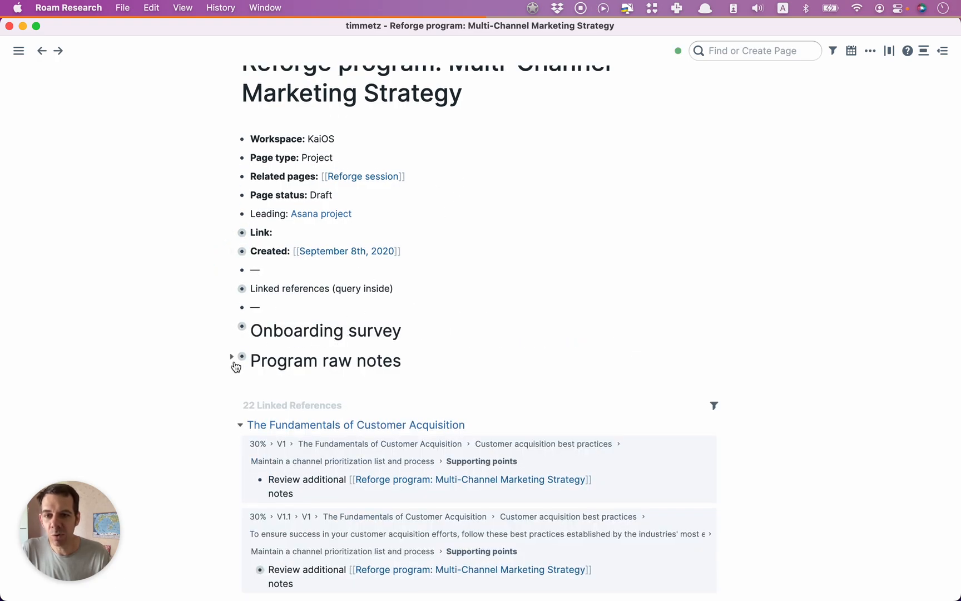
click(232, 356)
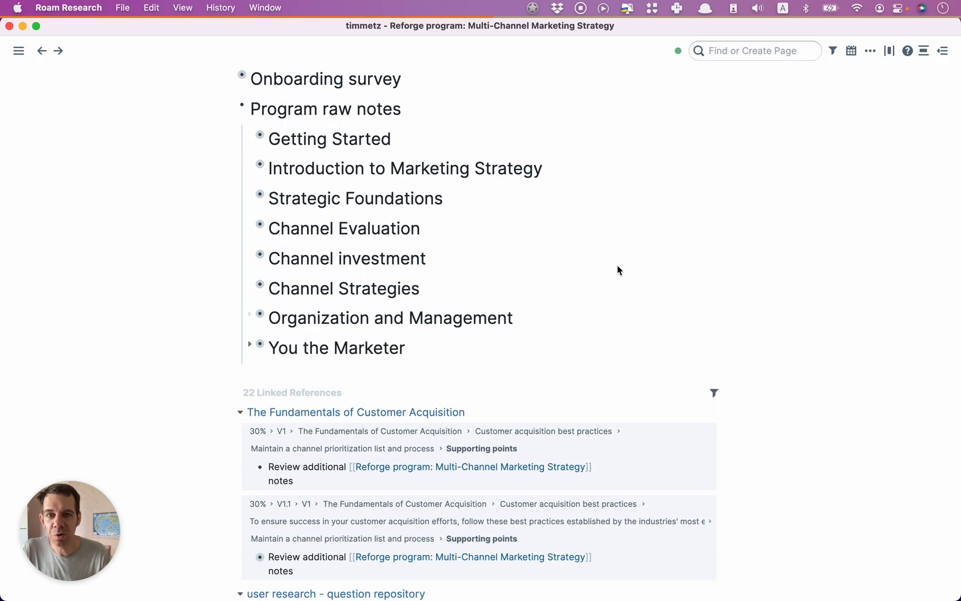
scroll(down, 3)
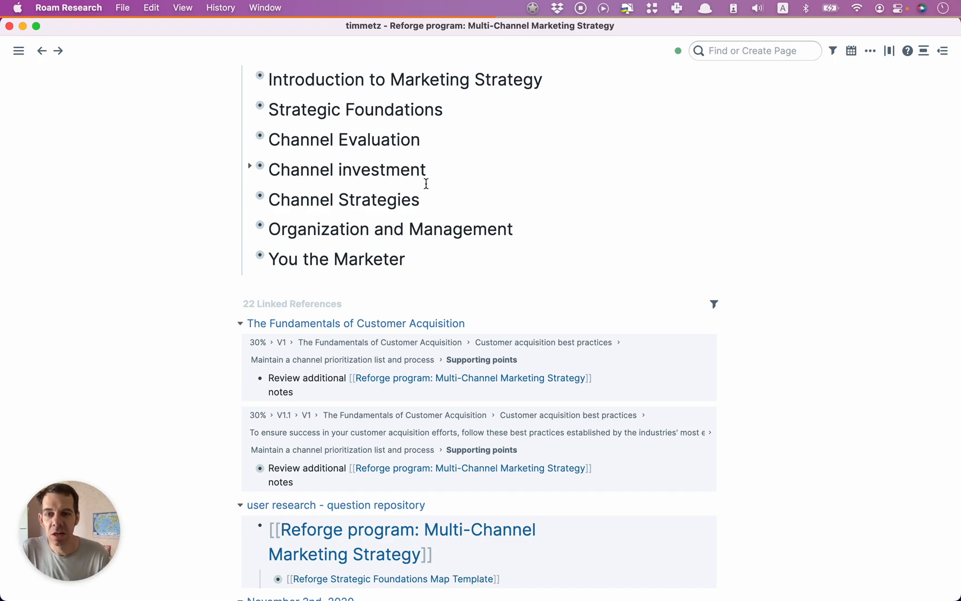
scroll(down, 3)
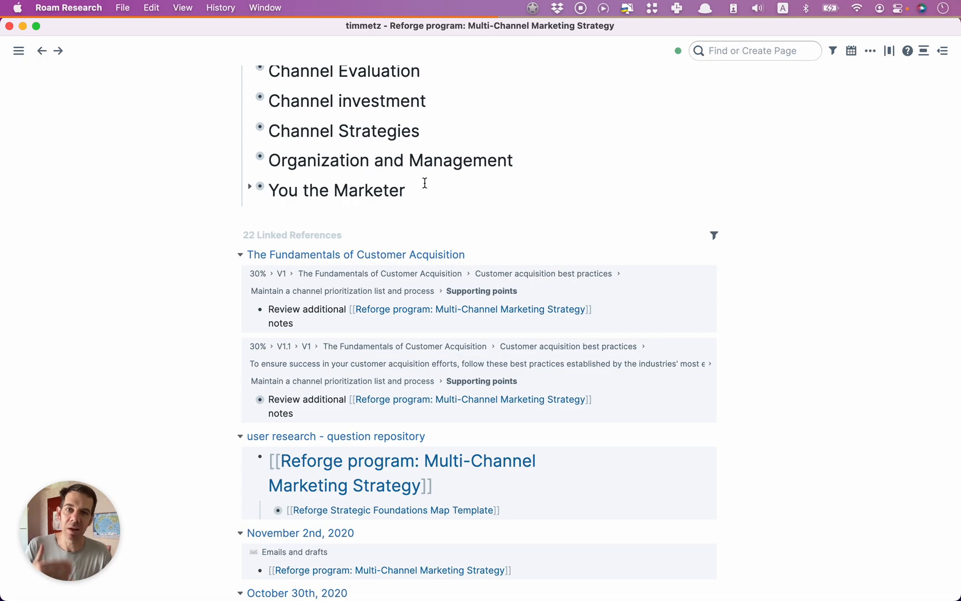
scroll(down, 3)
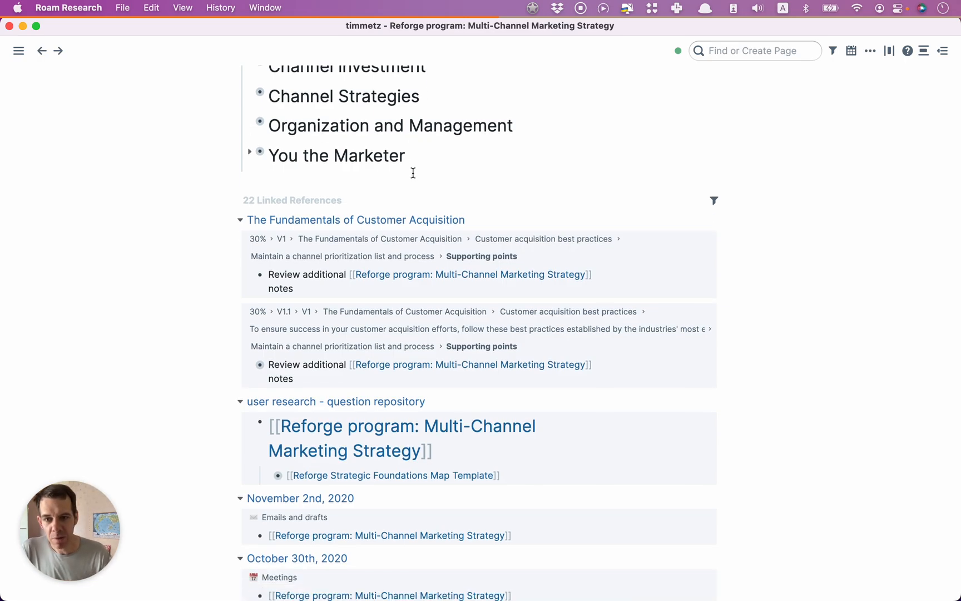
scroll(down, 3)
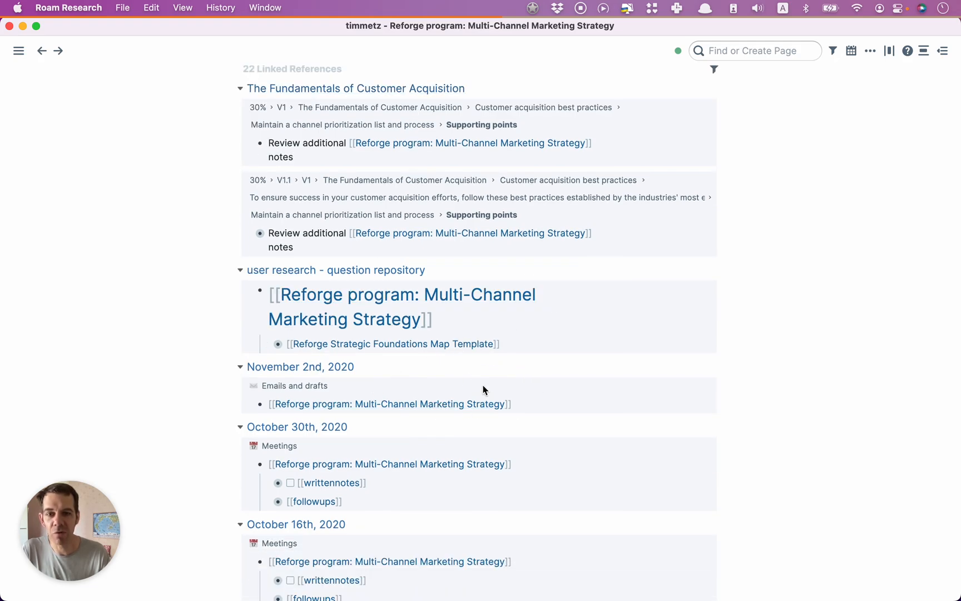
mouse_move(481, 194)
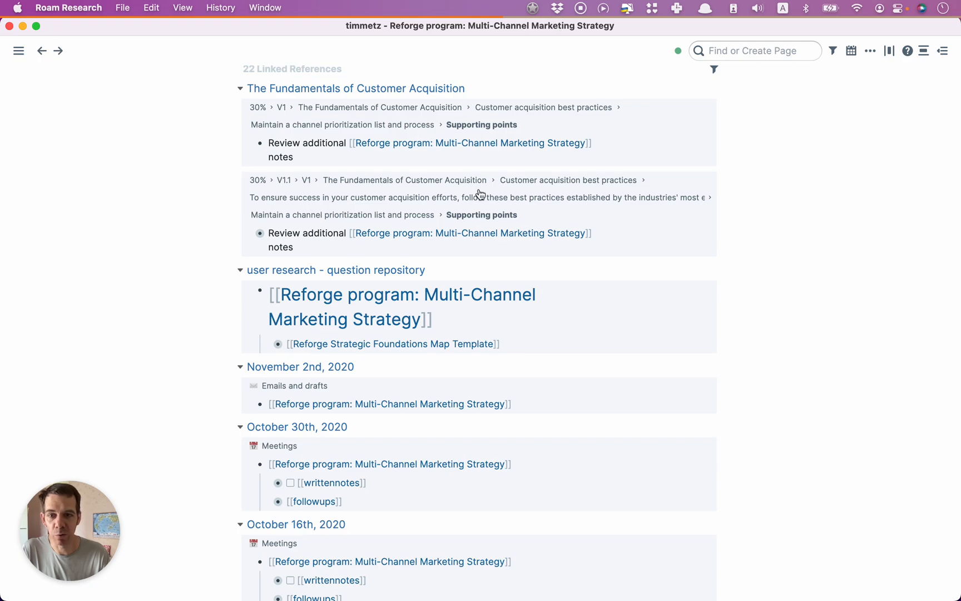
scroll(down, 3)
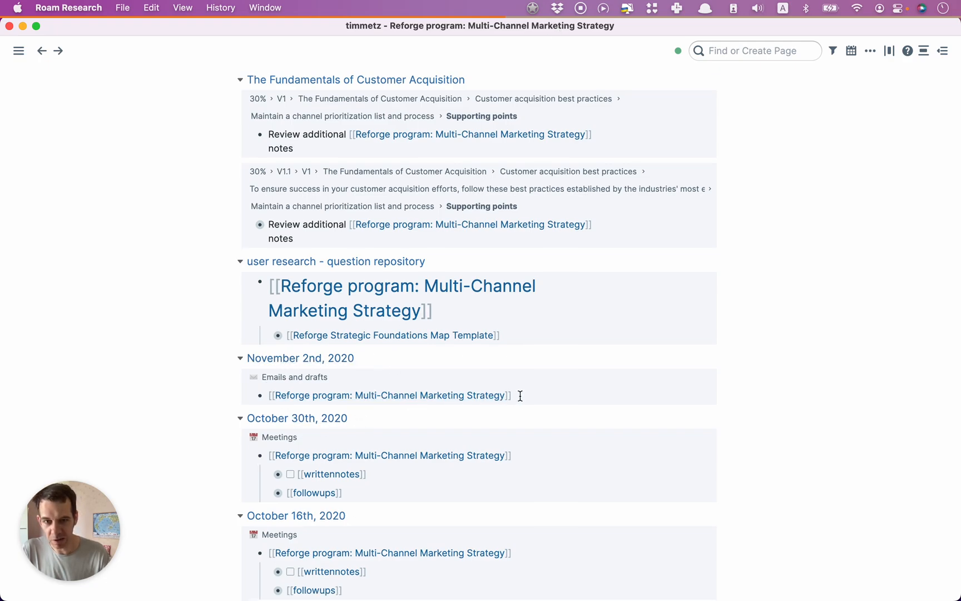
scroll(down, 3)
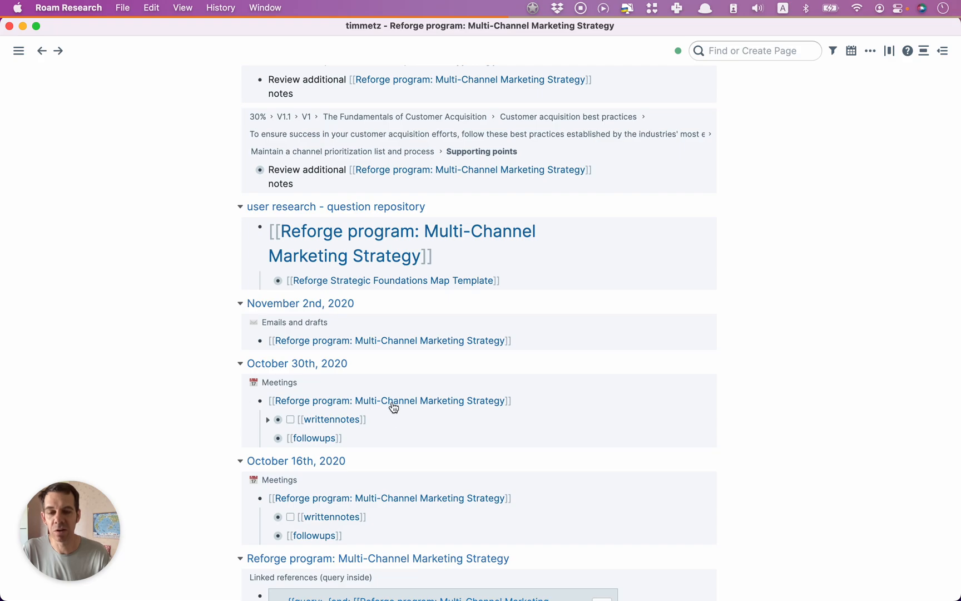
scroll(down, 3)
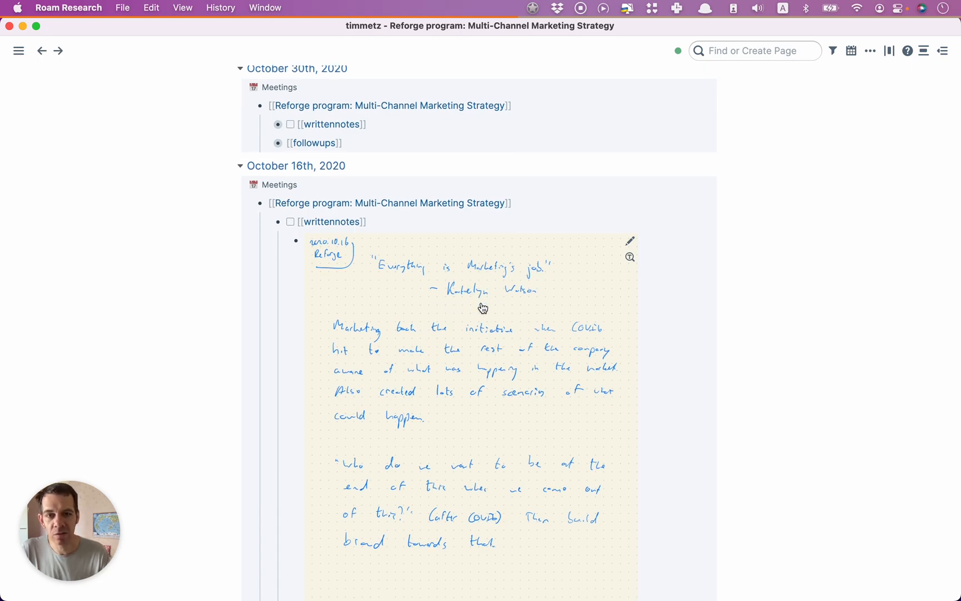
scroll(down, 3)
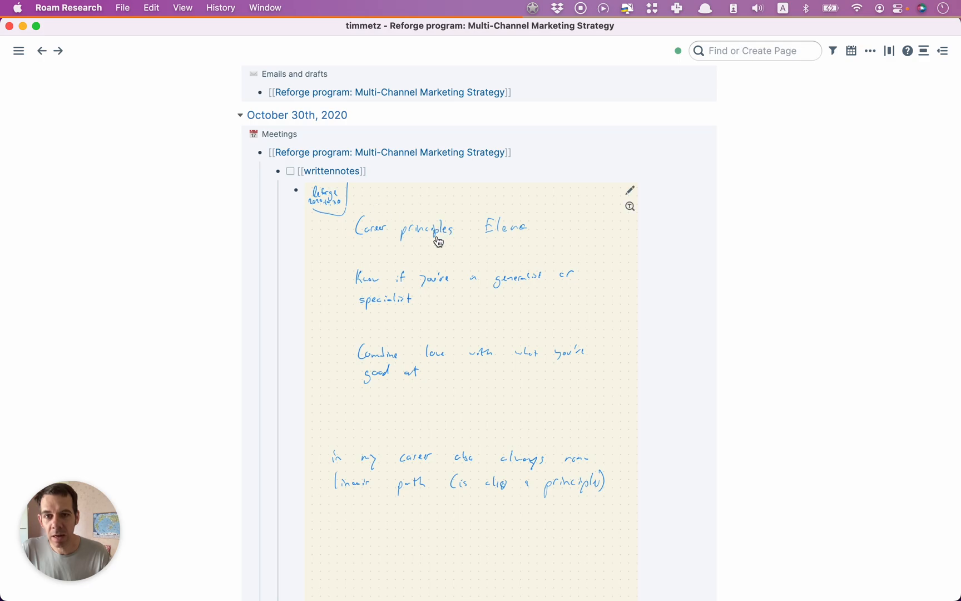
mouse_move(467, 225)
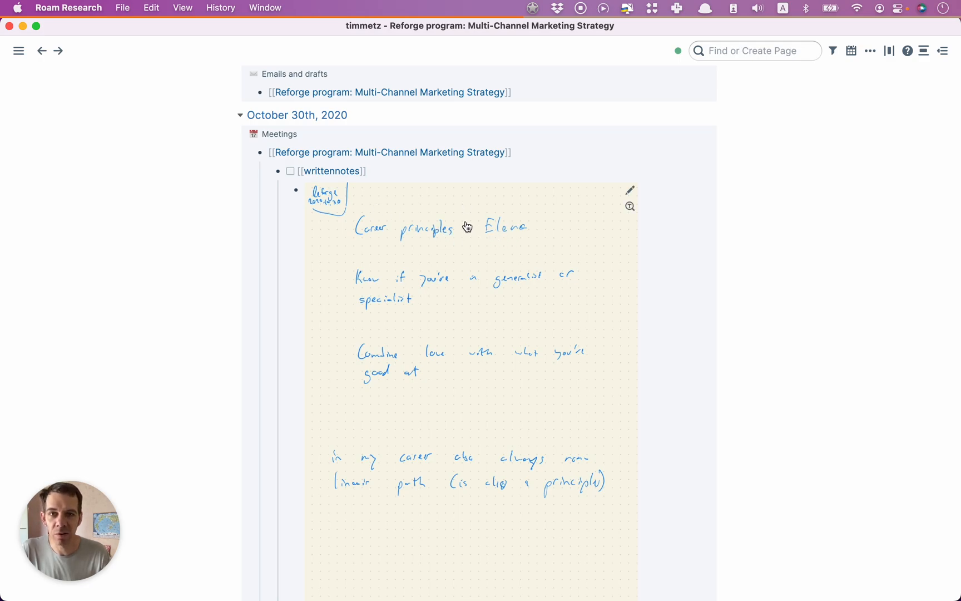
scroll(down, 3)
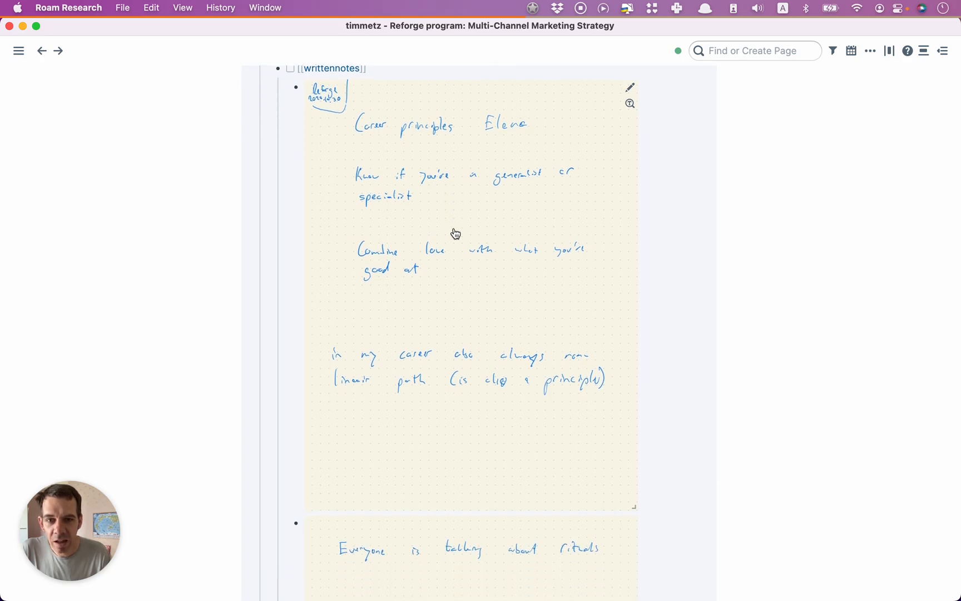
scroll(down, 3)
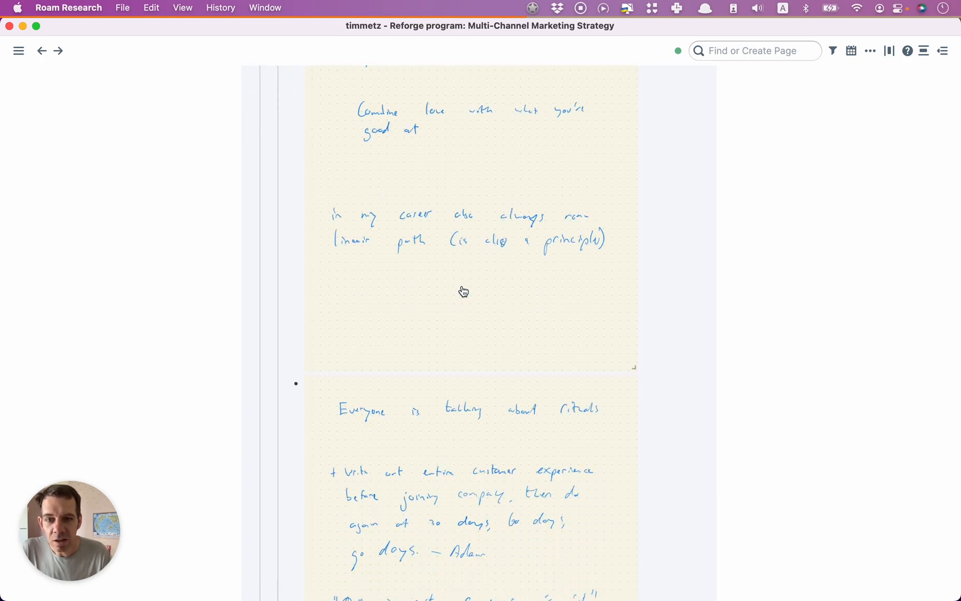
scroll(down, 3)
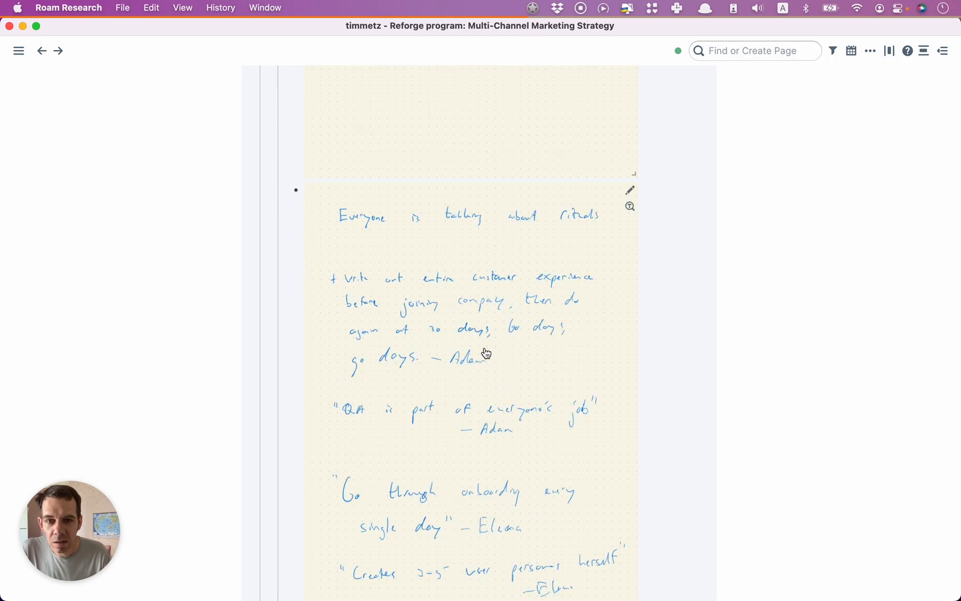
scroll(down, 3)
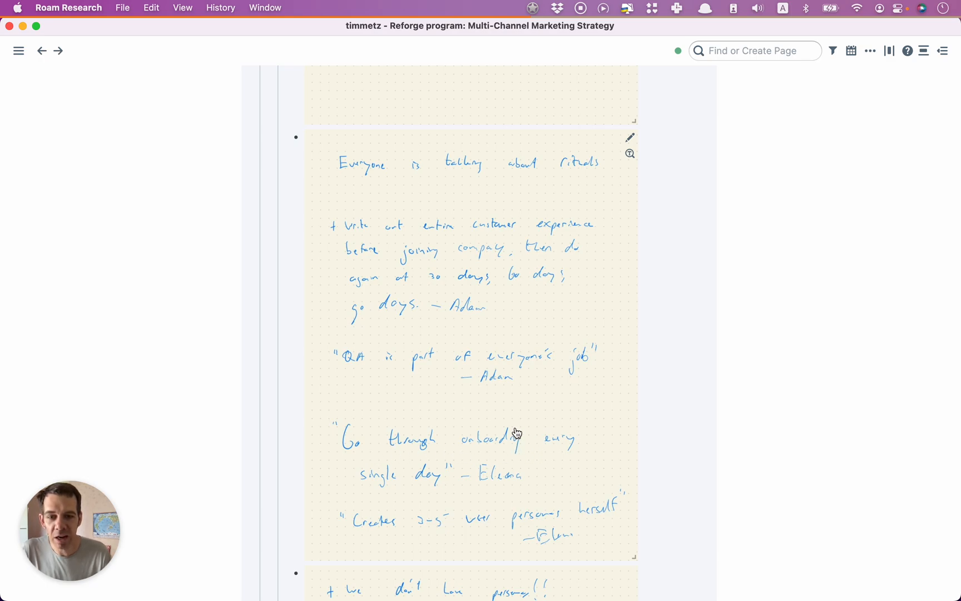
scroll(down, 3)
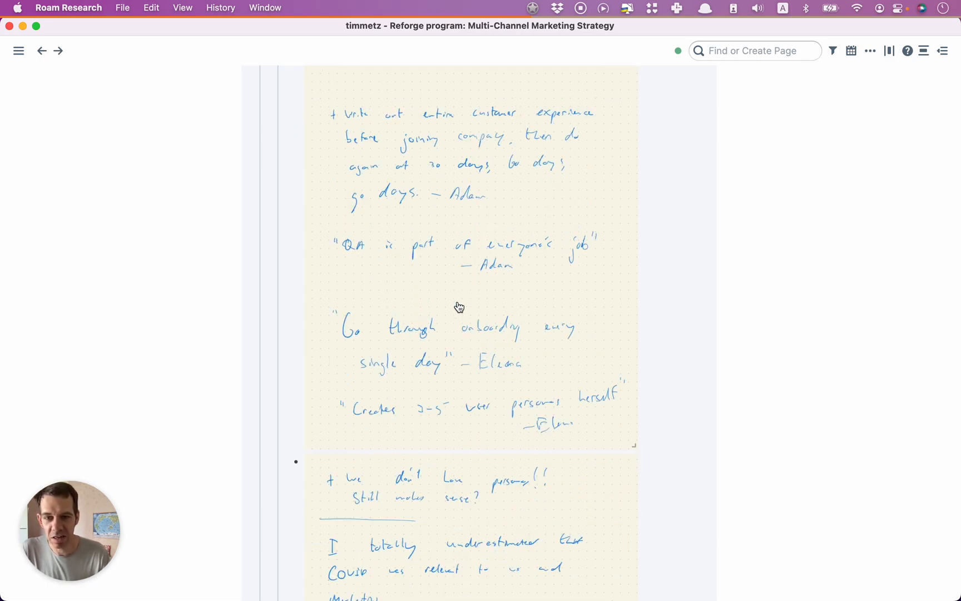
scroll(down, 3)
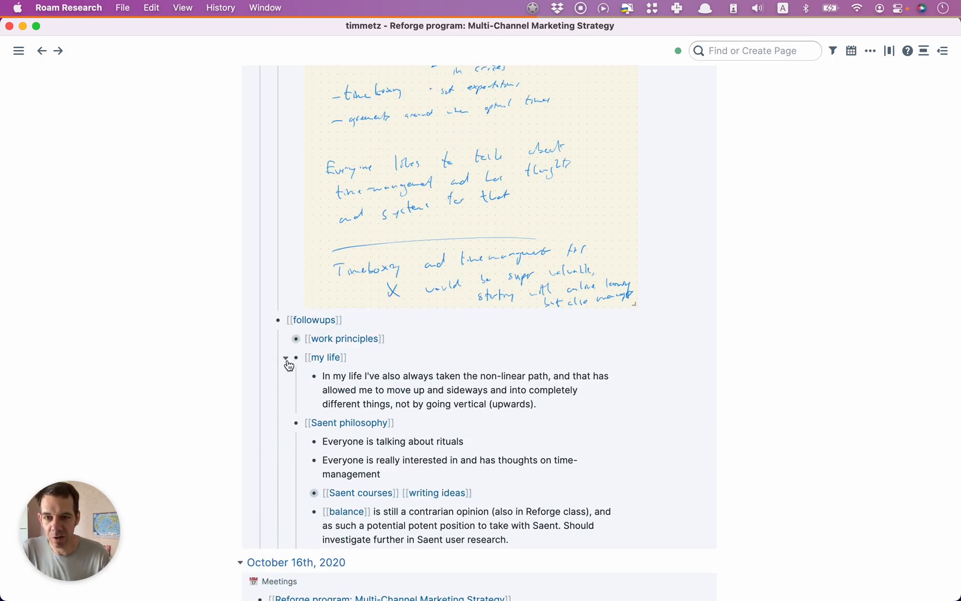
Collapse [[my life]] and expand [[work principles]] to show Elena Verna's onboarding notes
click(285, 360)
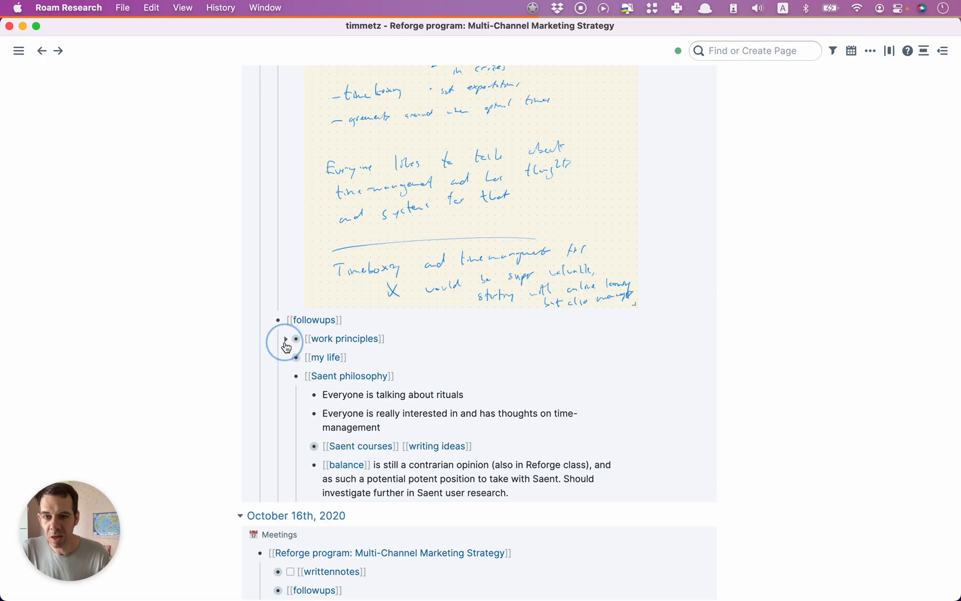
click(296, 338)
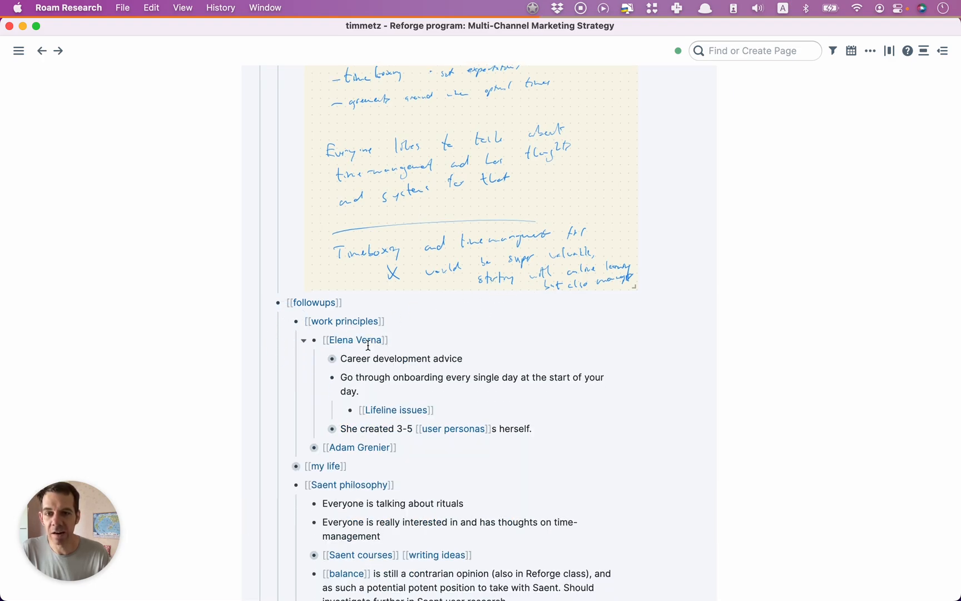
mouse_move(438, 393)
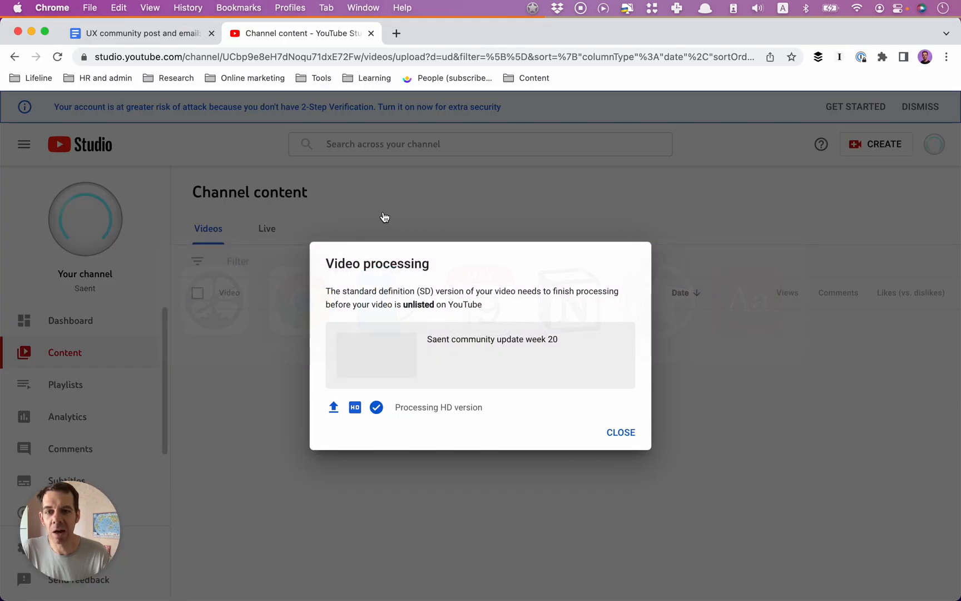
Search LinkedIn for "elena ve", pick Elena Verna and open her profile
click(555, 34)
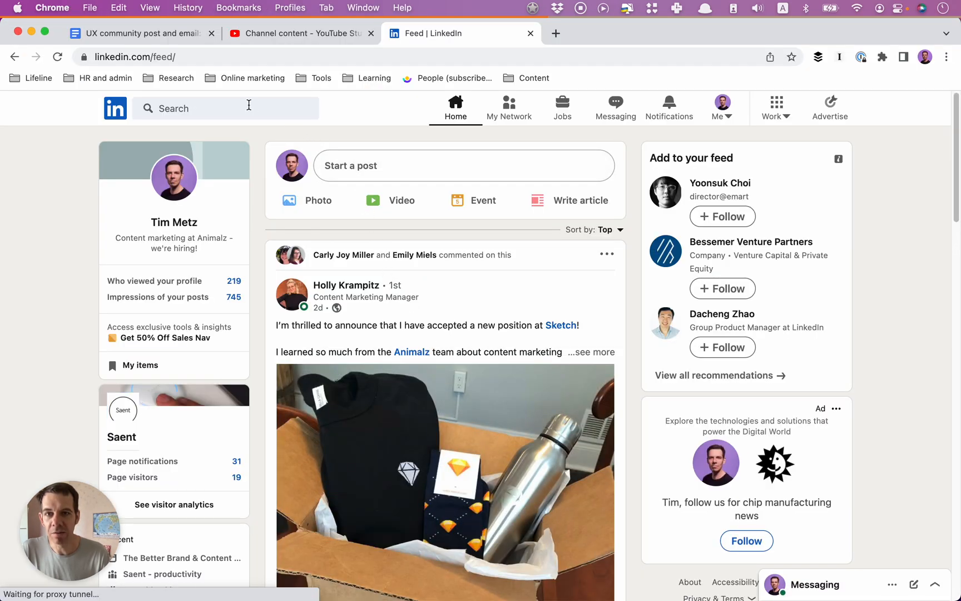
text(elena ve)
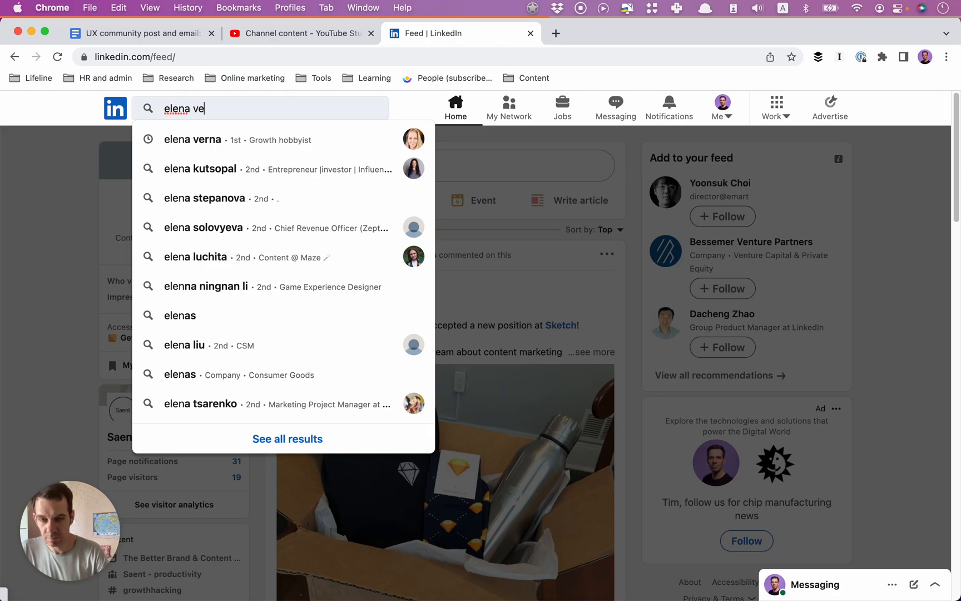
click(192, 140)
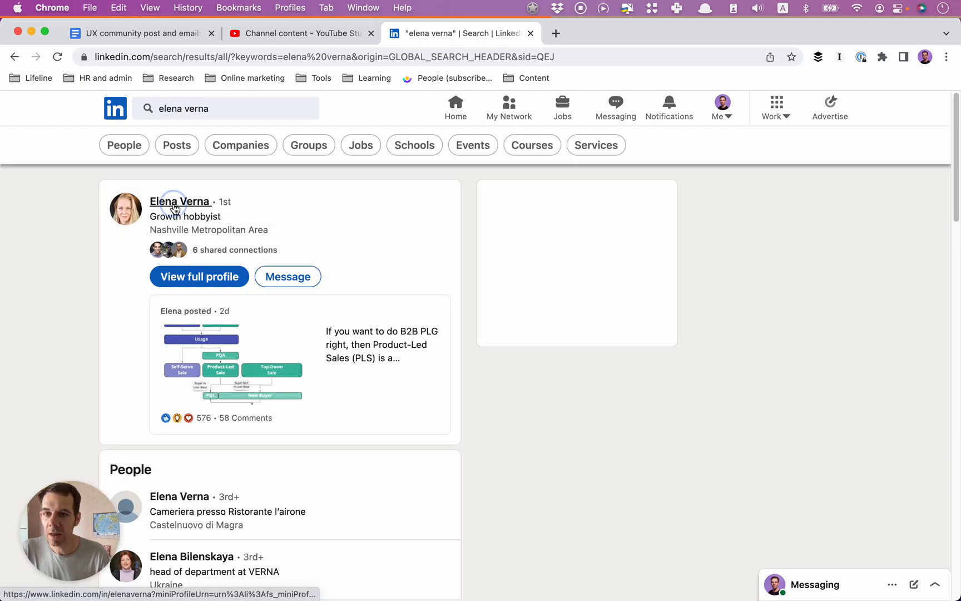
click(179, 201)
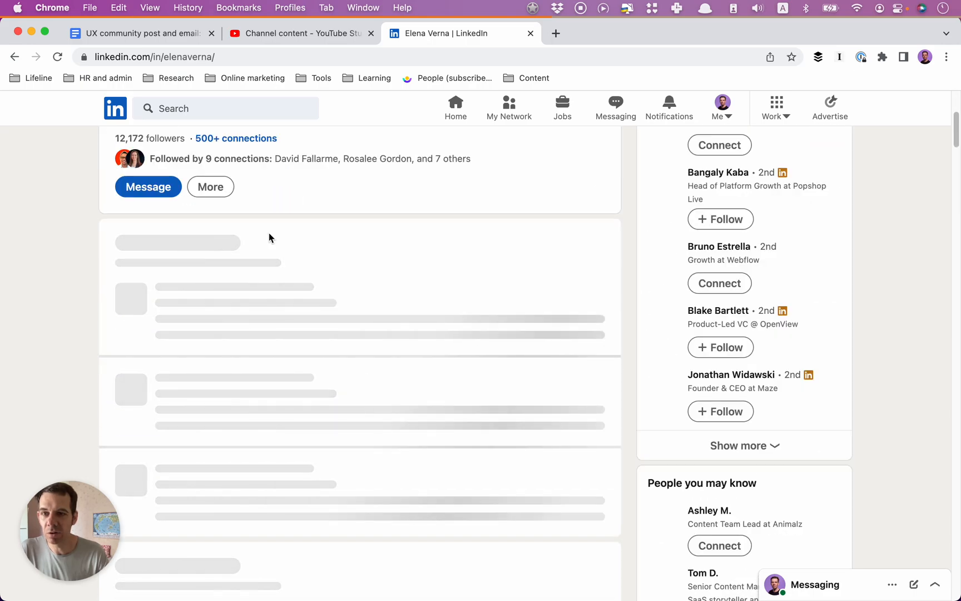
Show all 26 experiences and scroll down to her Malwarebytes and SurveyMonkey growth roles
scroll(down, 3)
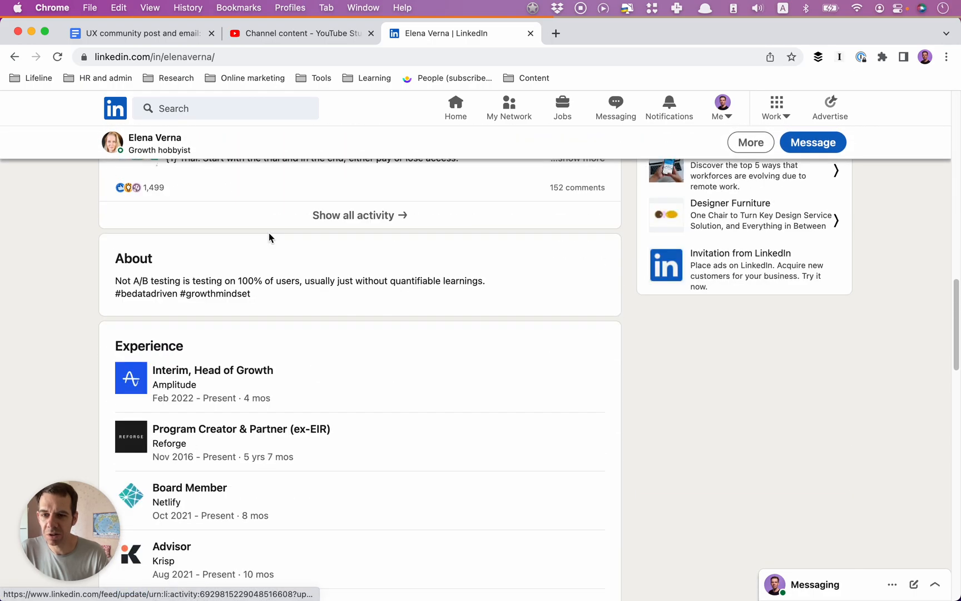
scroll(down, 3)
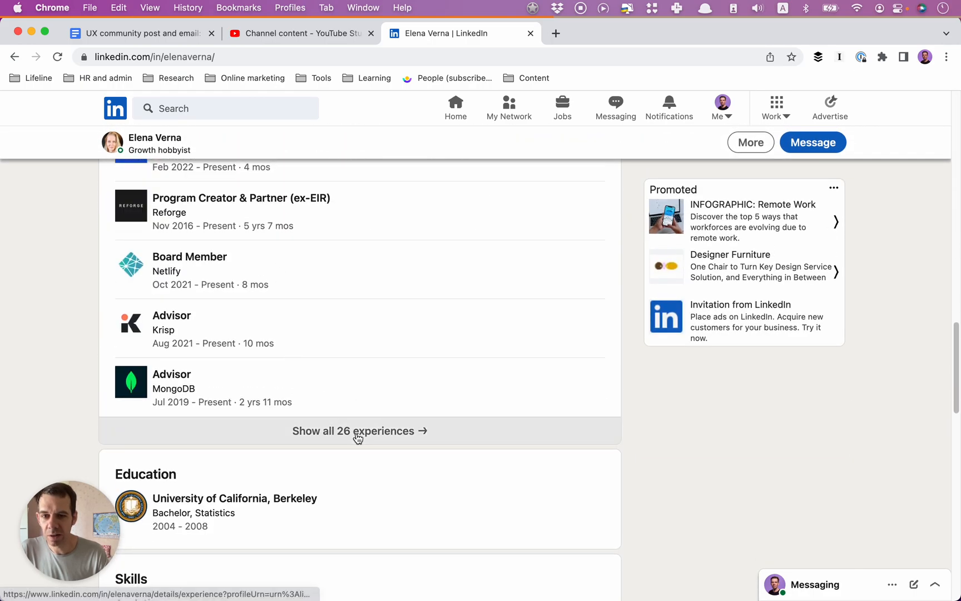
click(353, 431)
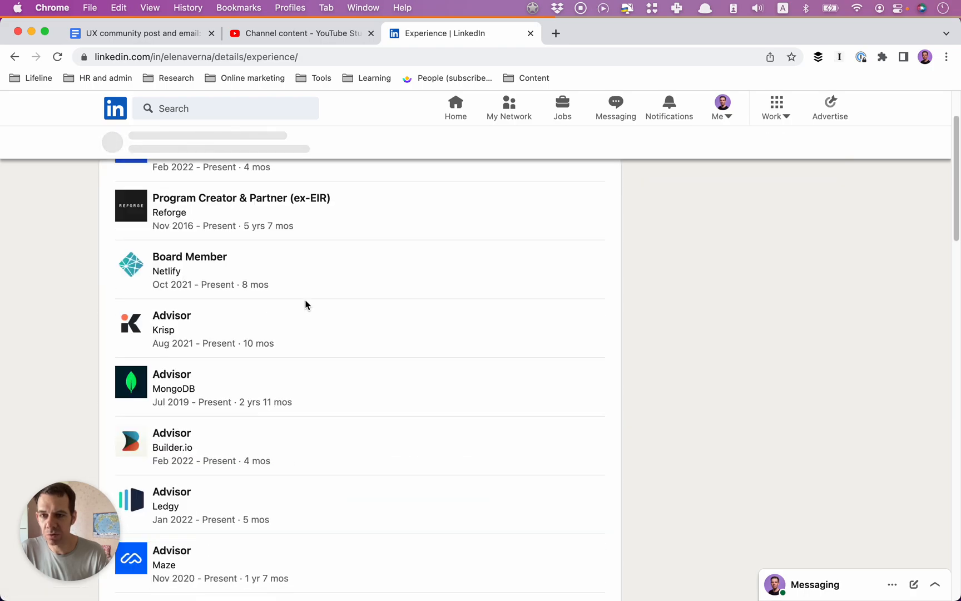
scroll(down, 3)
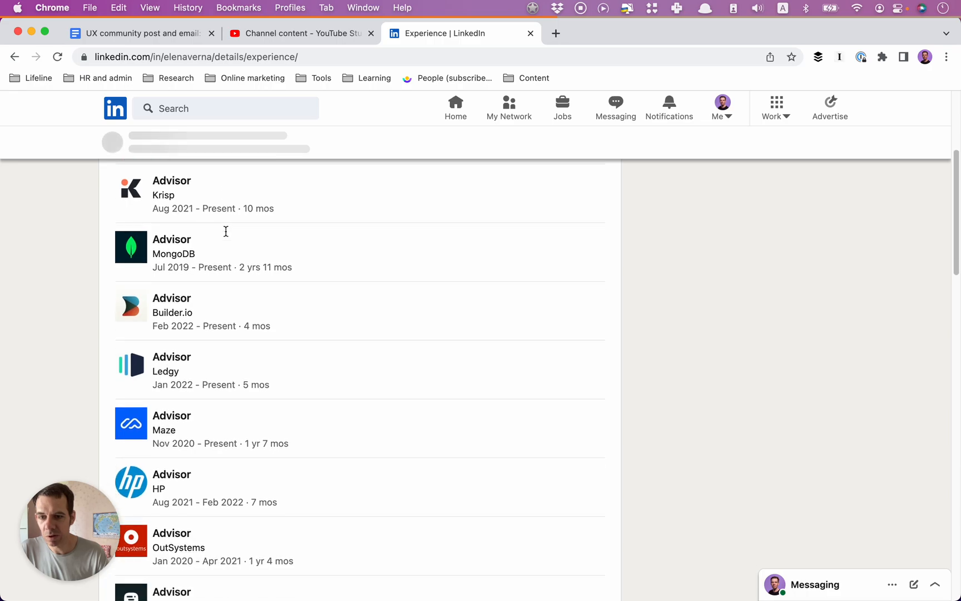
scroll(down, 3)
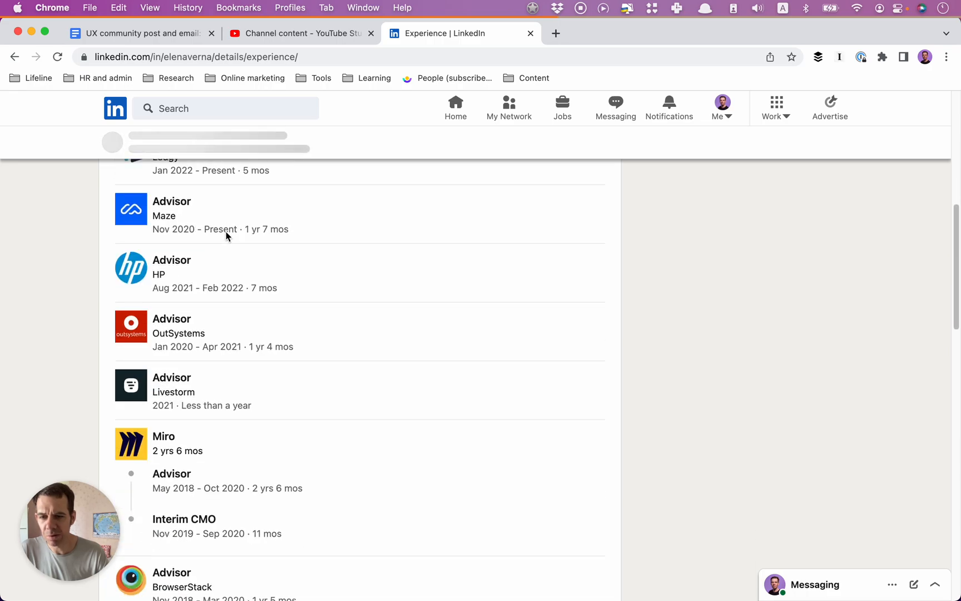
scroll(down, 3)
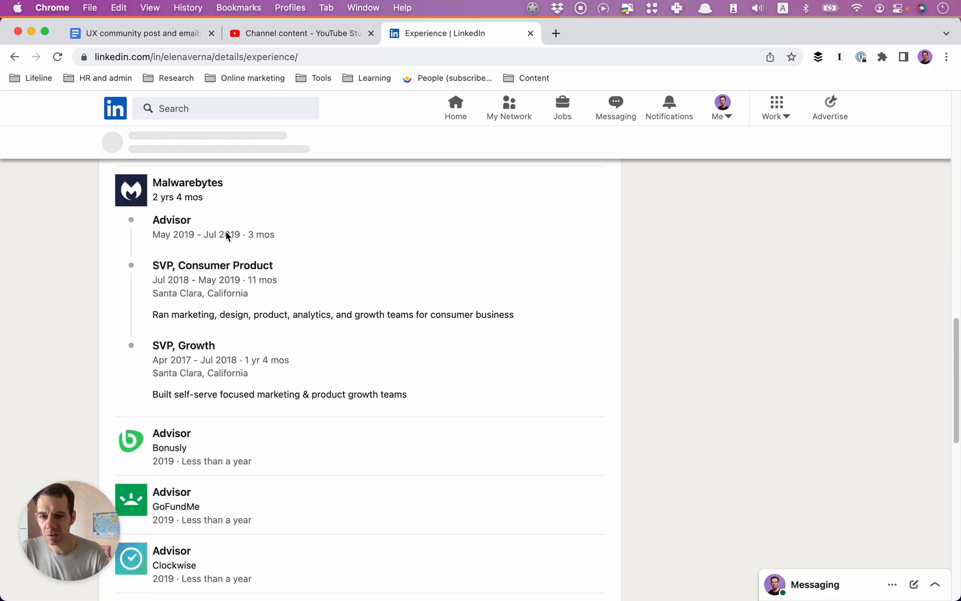
scroll(down, 3)
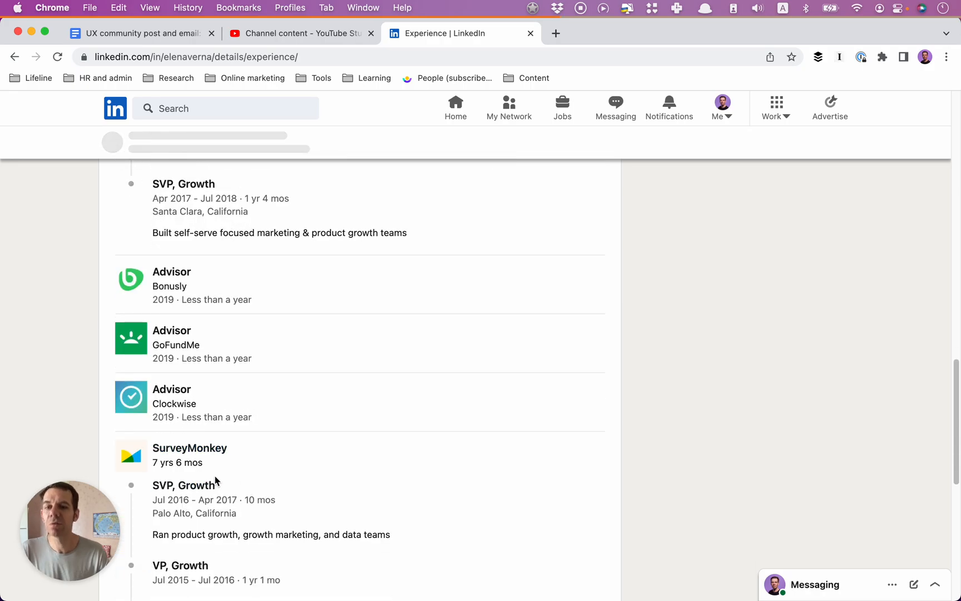
mouse_move(271, 448)
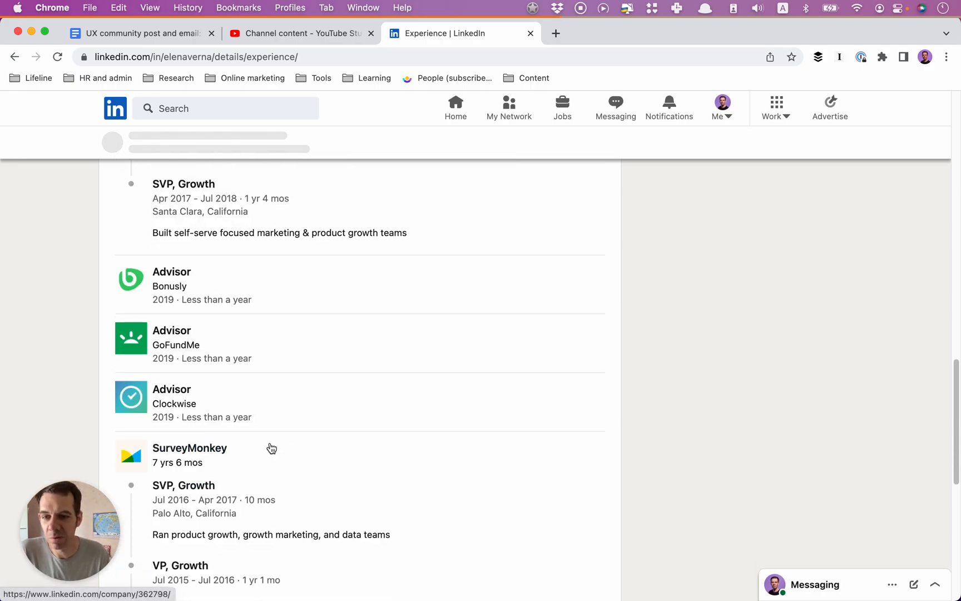
scroll(down, 3)
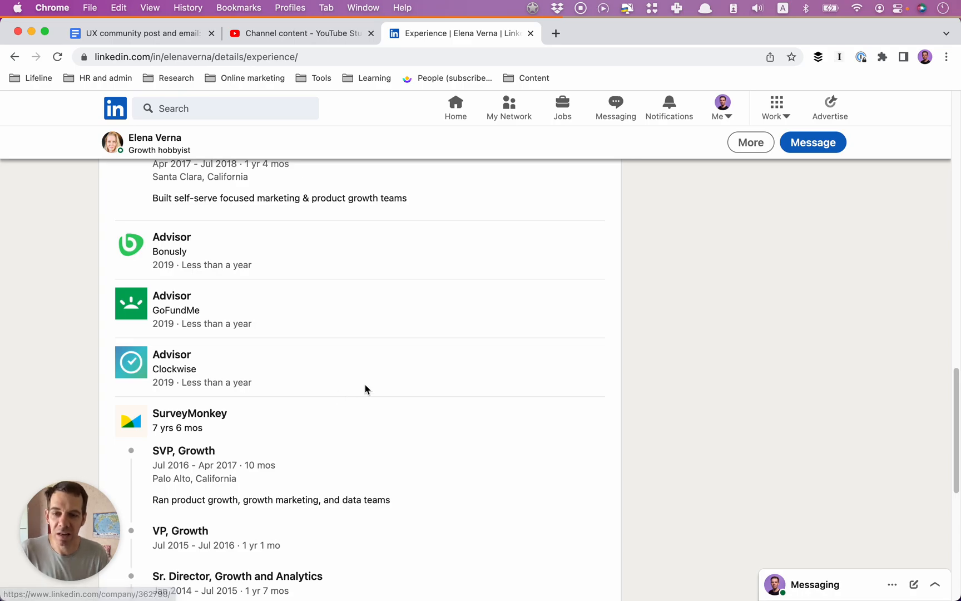
mouse_move(385, 387)
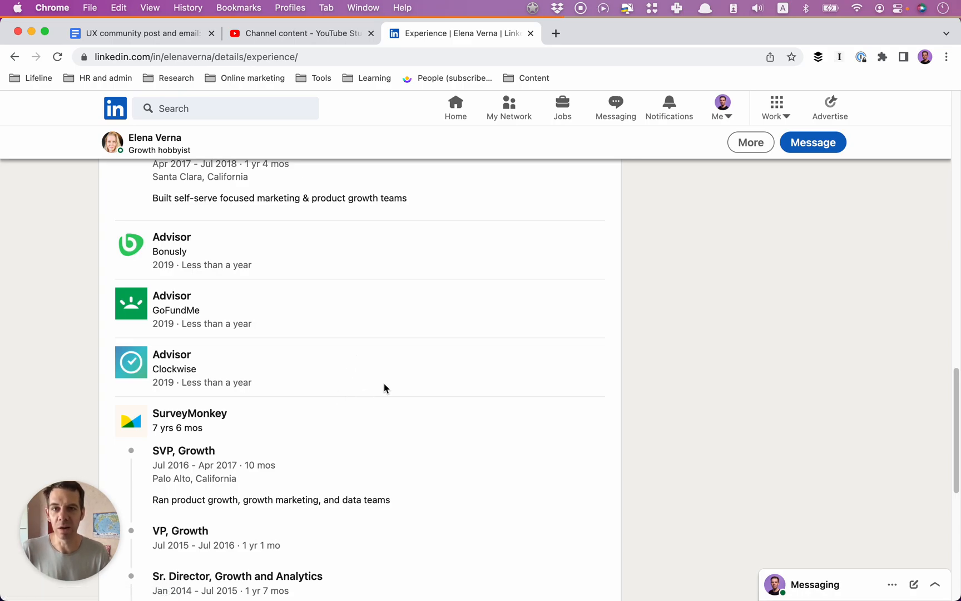
mouse_move(351, 445)
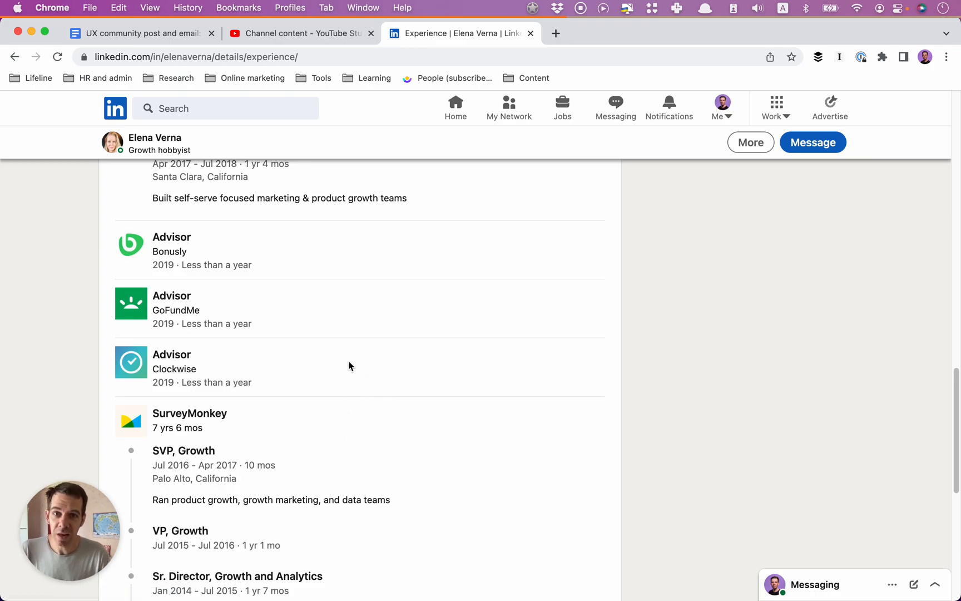
mouse_move(369, 315)
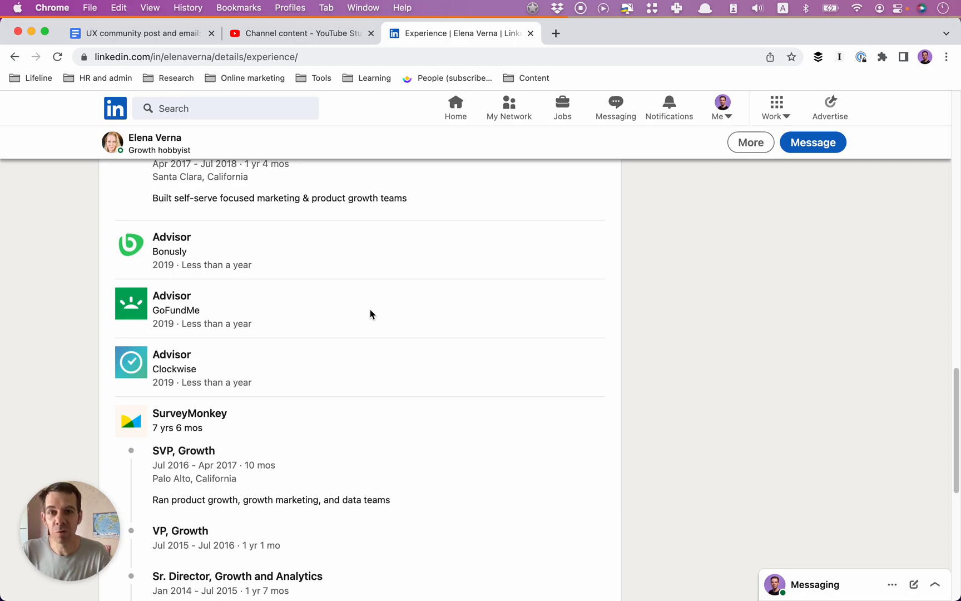
mouse_move(353, 314)
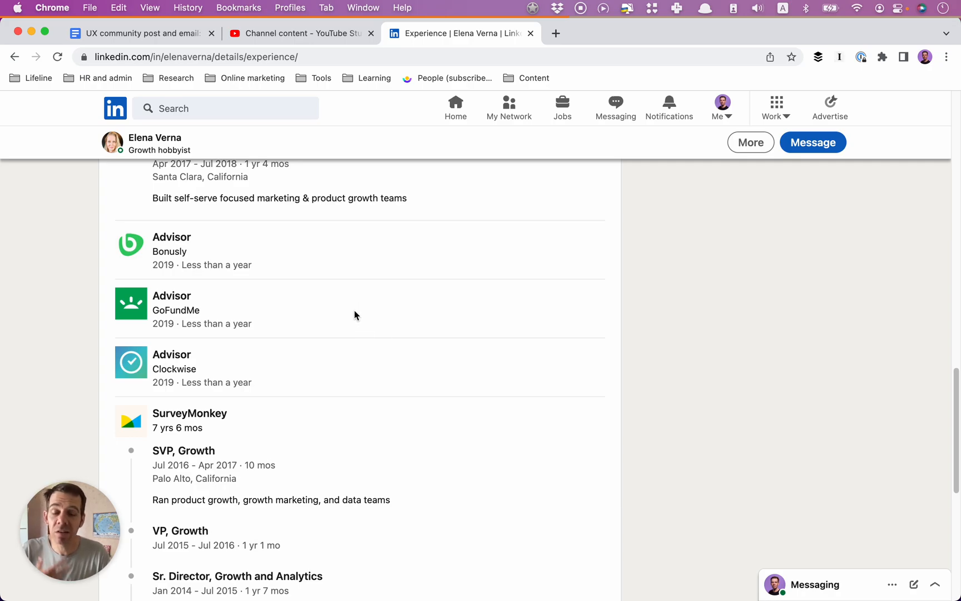
mouse_move(336, 297)
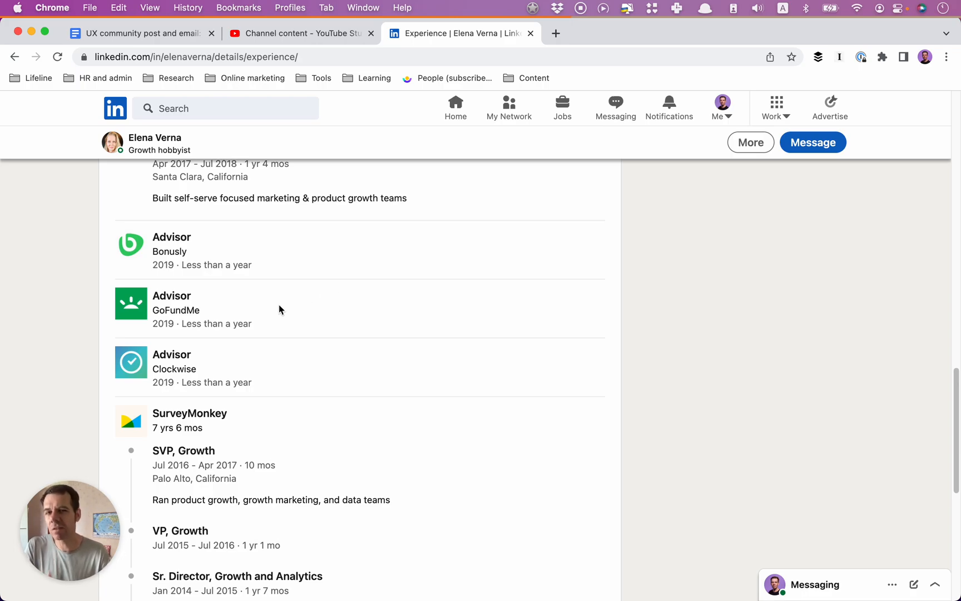
mouse_move(276, 314)
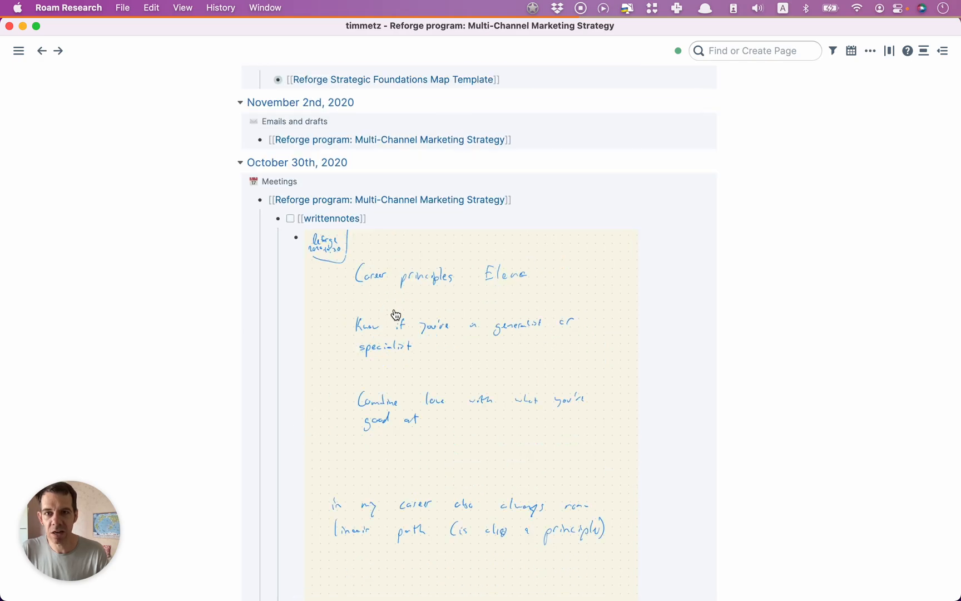
Scroll to the October 30th, 2020 handwritten Career principles Elena notes image
scroll(down, 3)
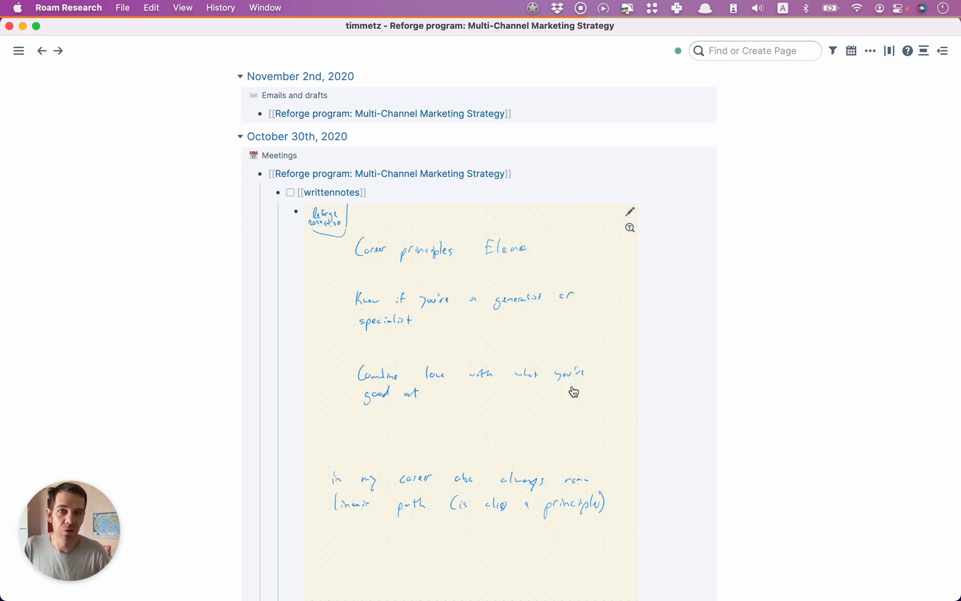
mouse_move(494, 401)
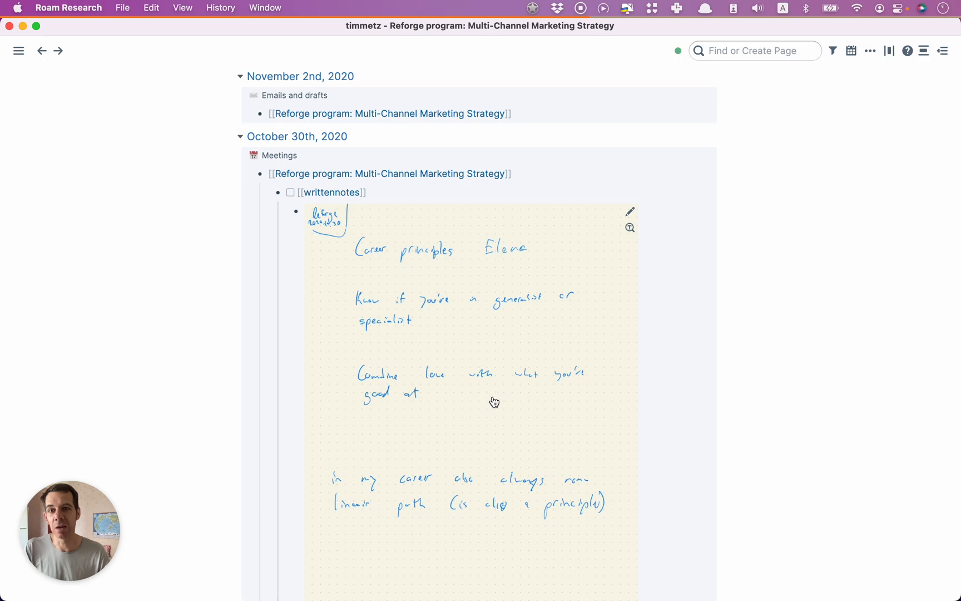
mouse_move(460, 361)
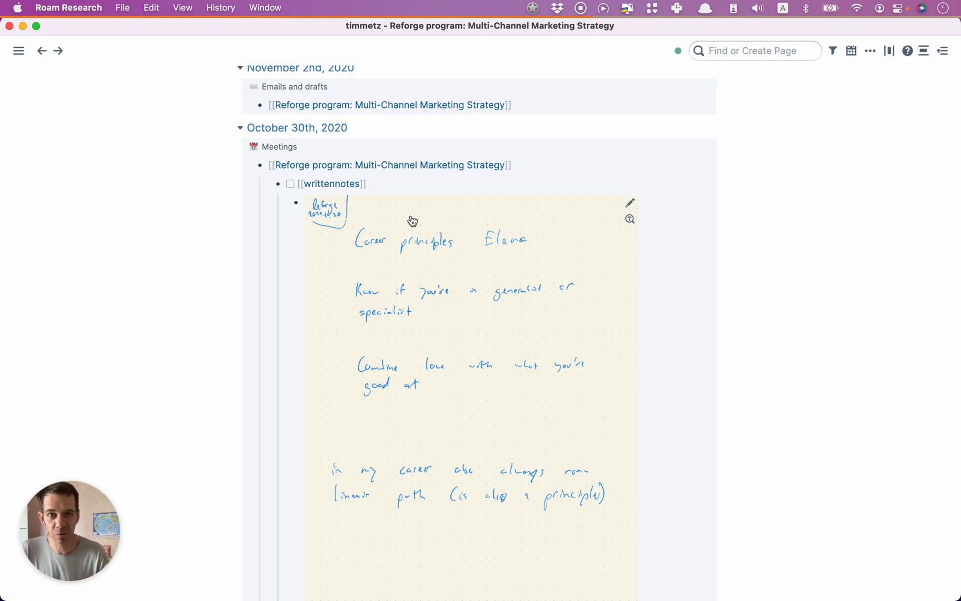
mouse_move(512, 206)
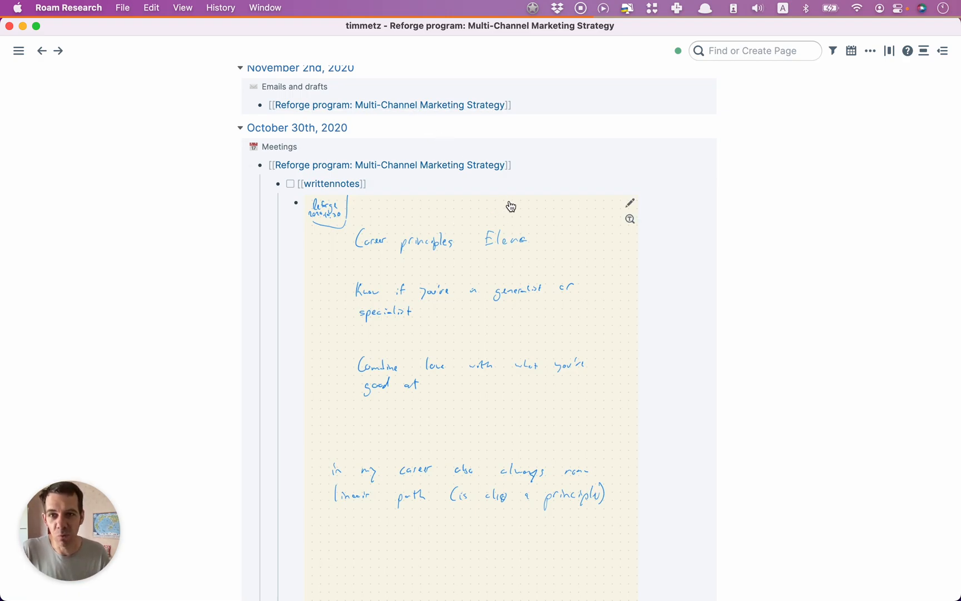